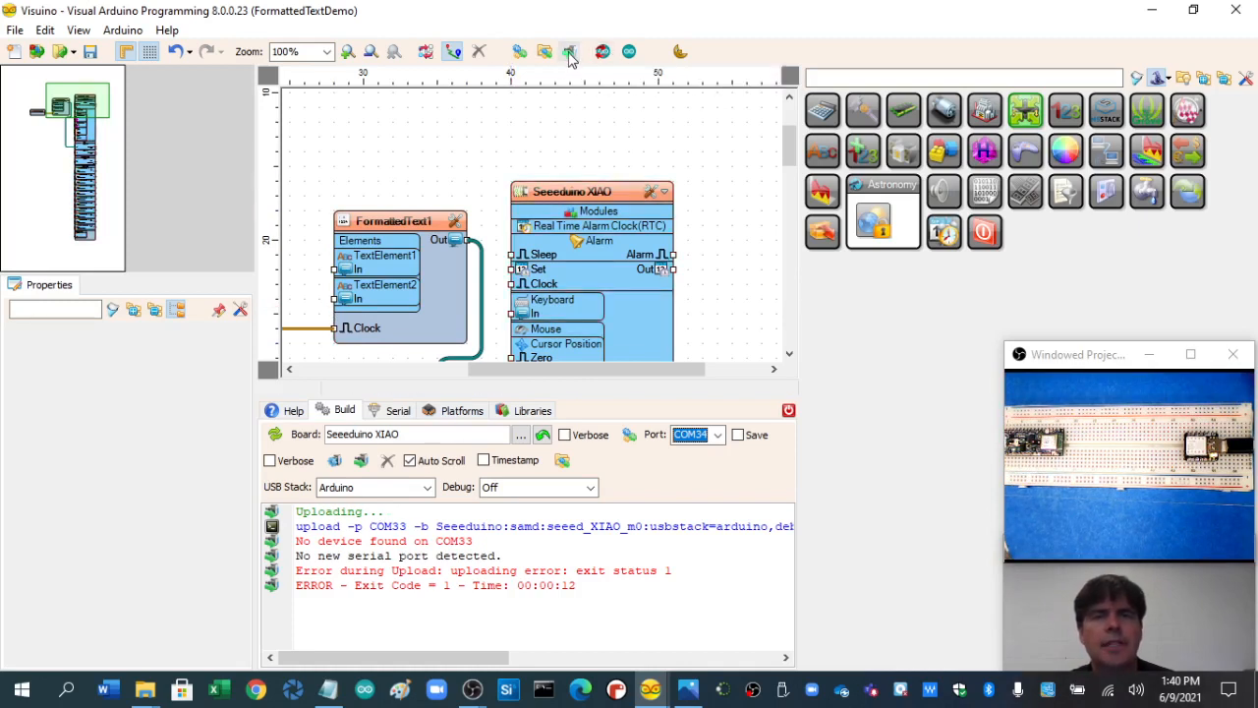
Step: Retry the upload to the Seeeduino XIAO after the COM33 failure
left_click(580, 53)
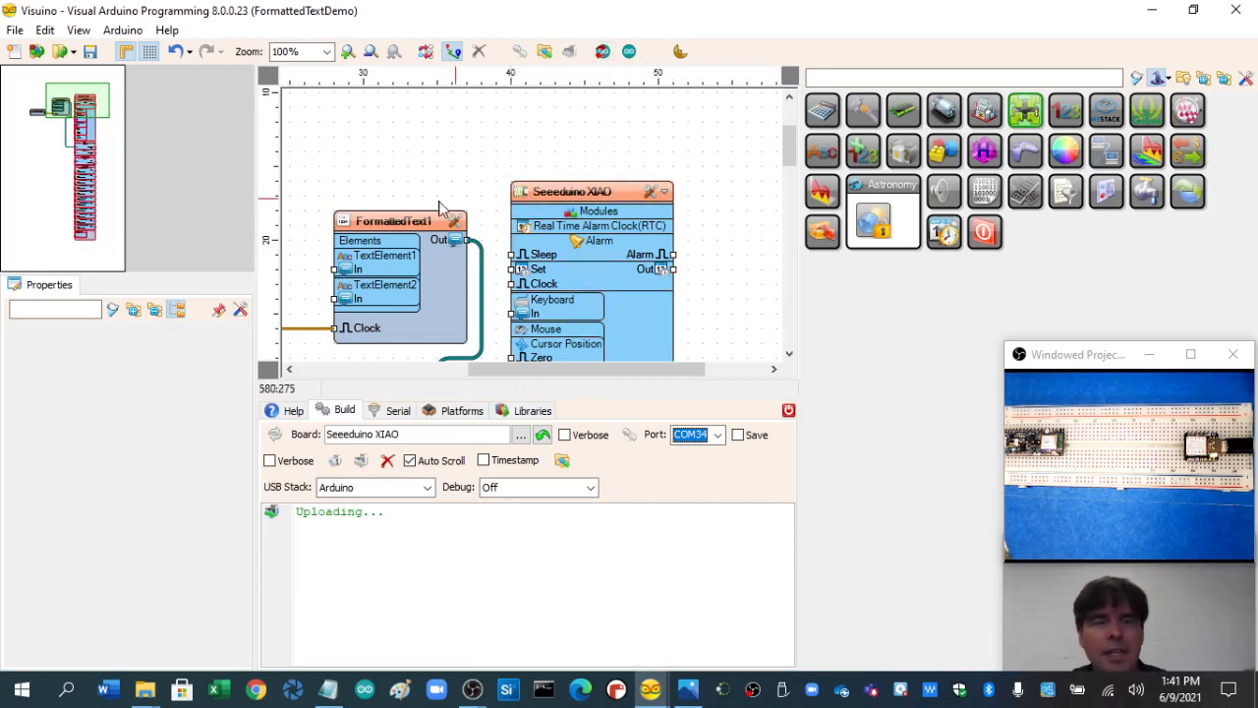
mouse_move(757, 181)
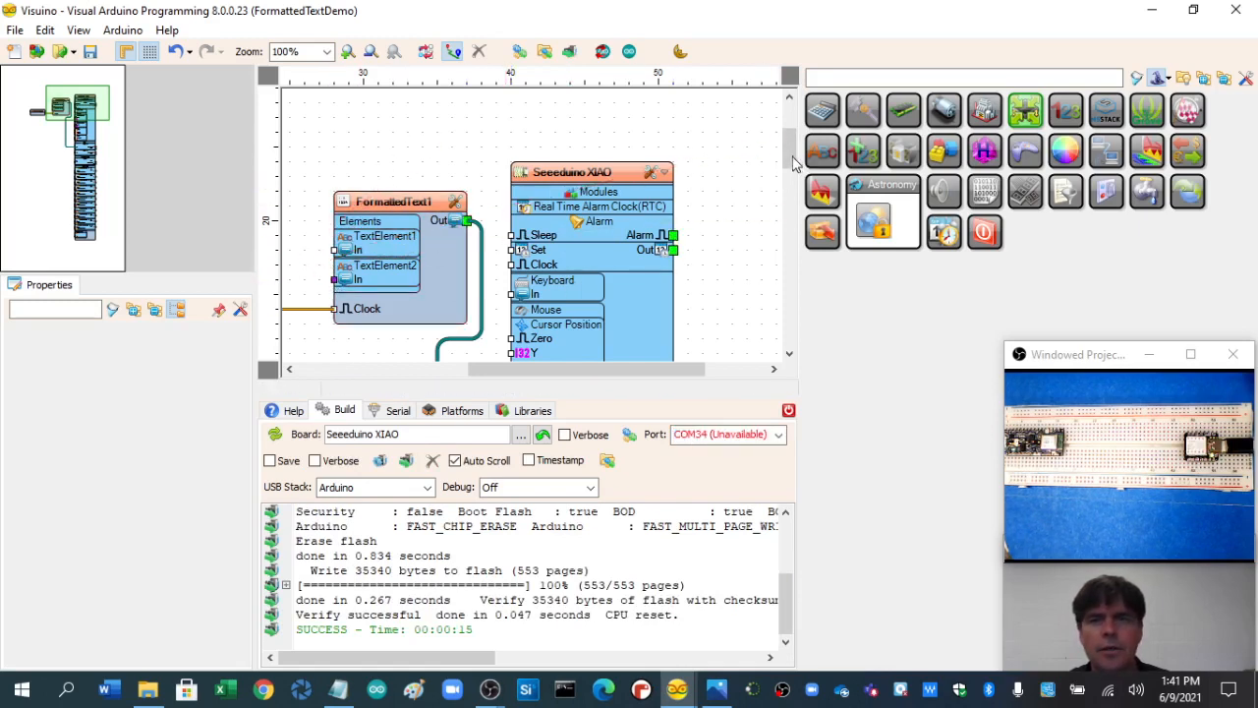
Step: Wire Digital[7]/AnalogIn[7] Out to FormattedText1's TextElement2 In and start uploading
scroll("down", 3)
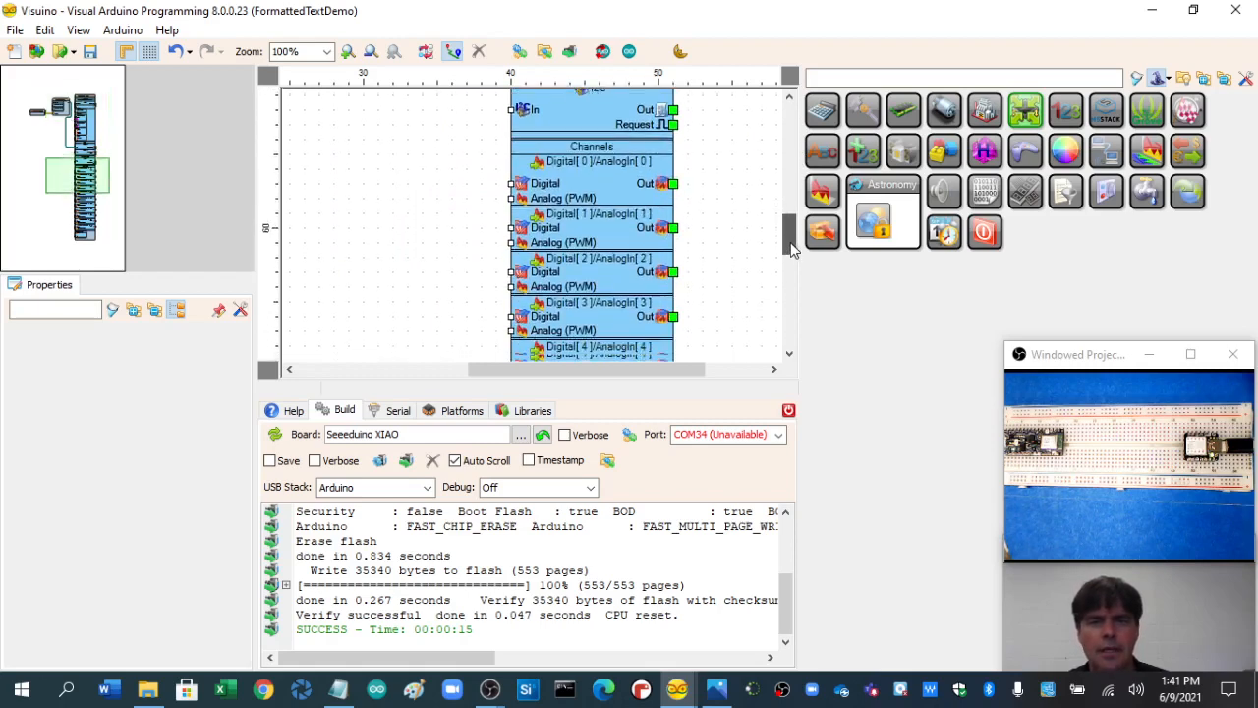
scroll("down", 3)
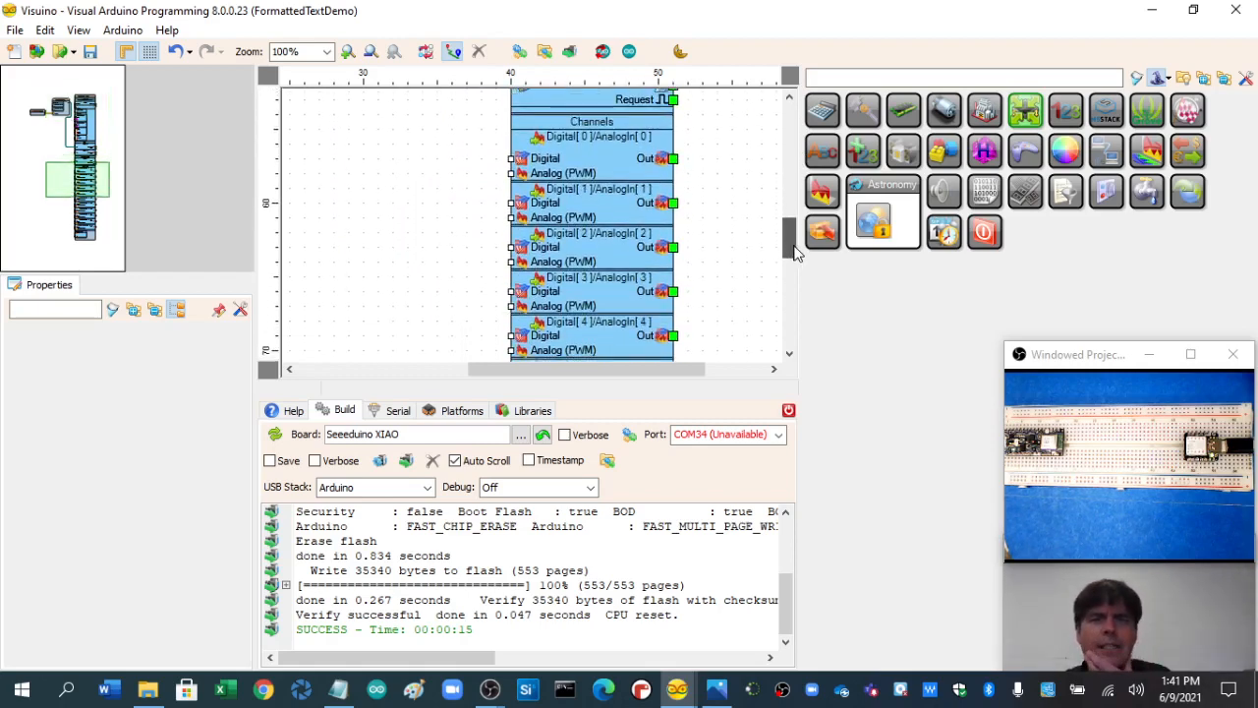
left_click_drag(792, 250, 792, 285)
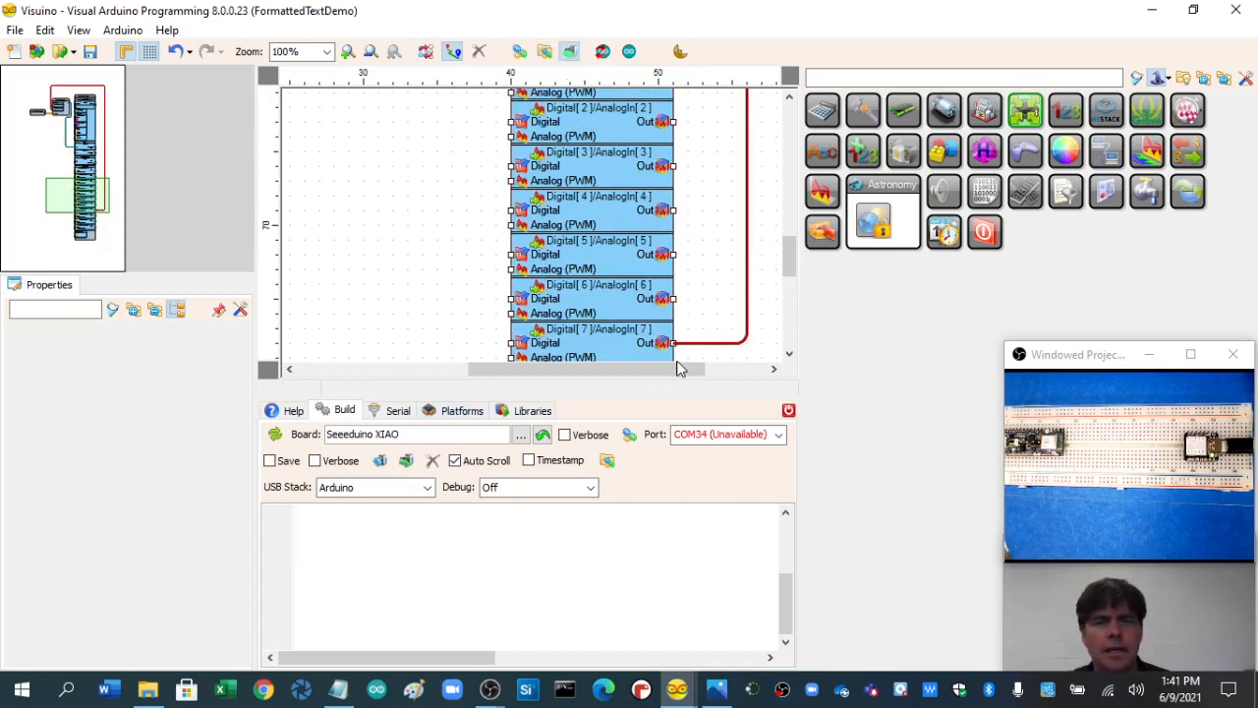
left_click(777, 435)
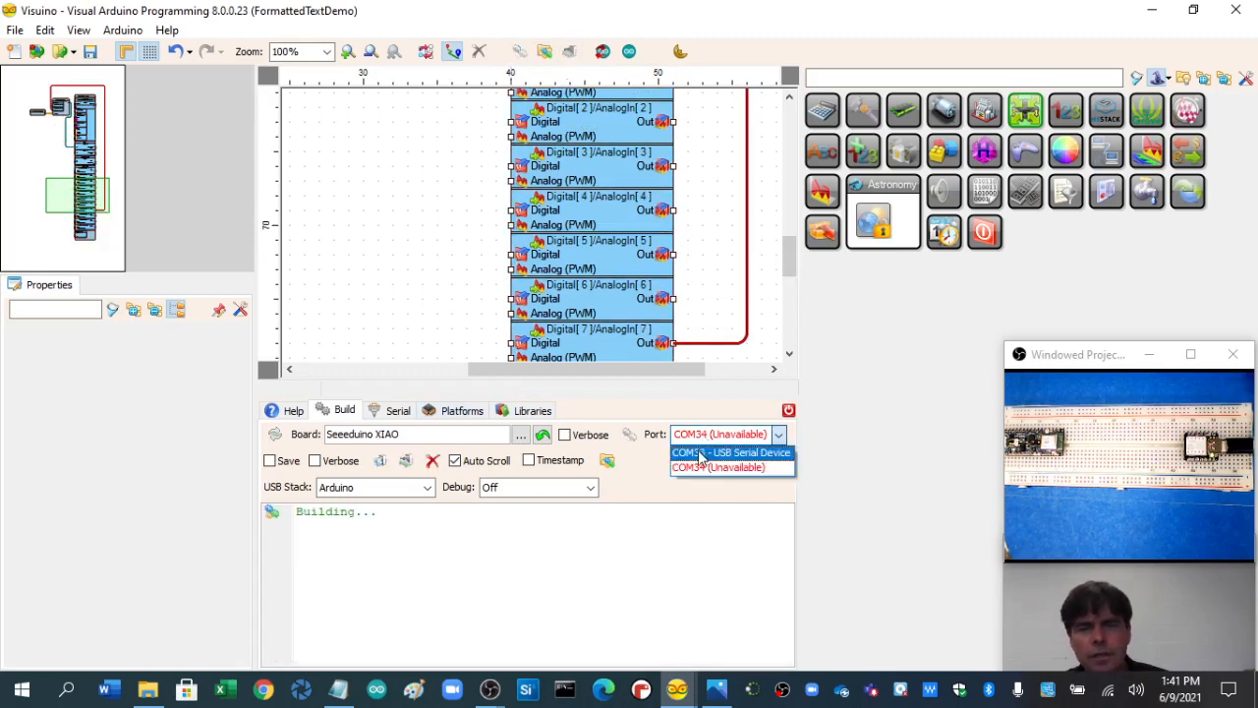
Step: Choose COM34 as the upload port while the project builds
left_click(718, 466)
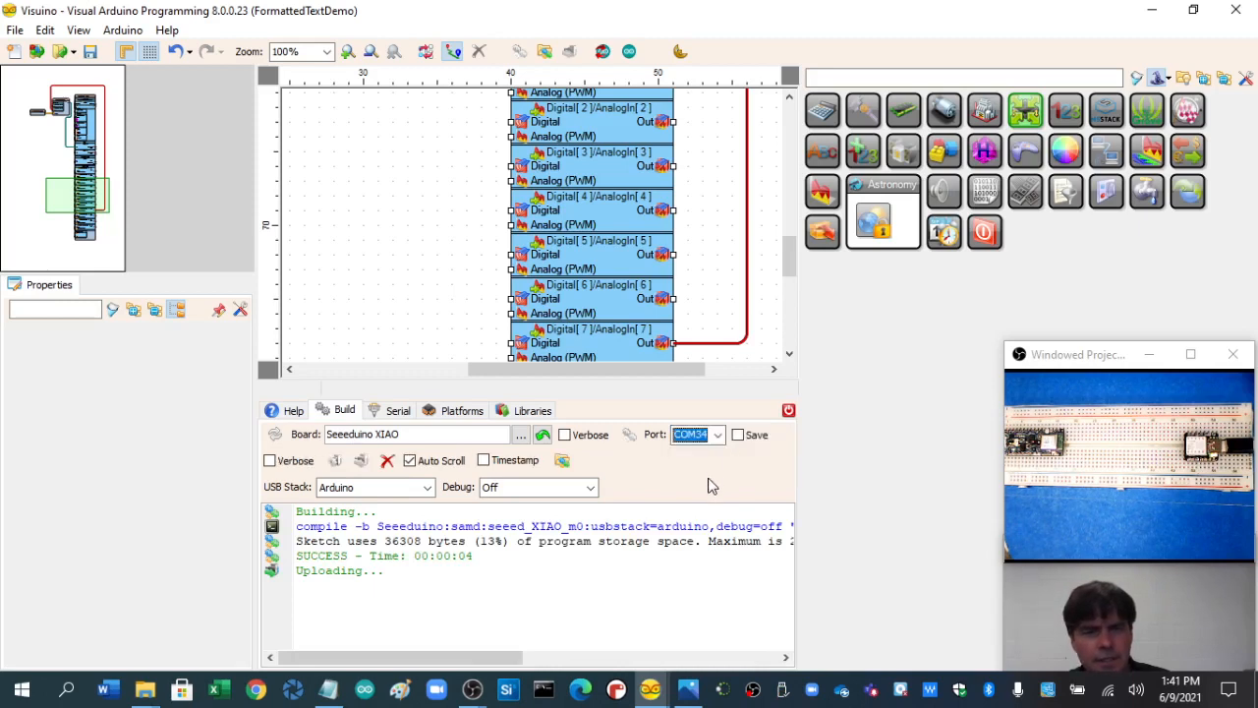
mouse_move(711, 480)
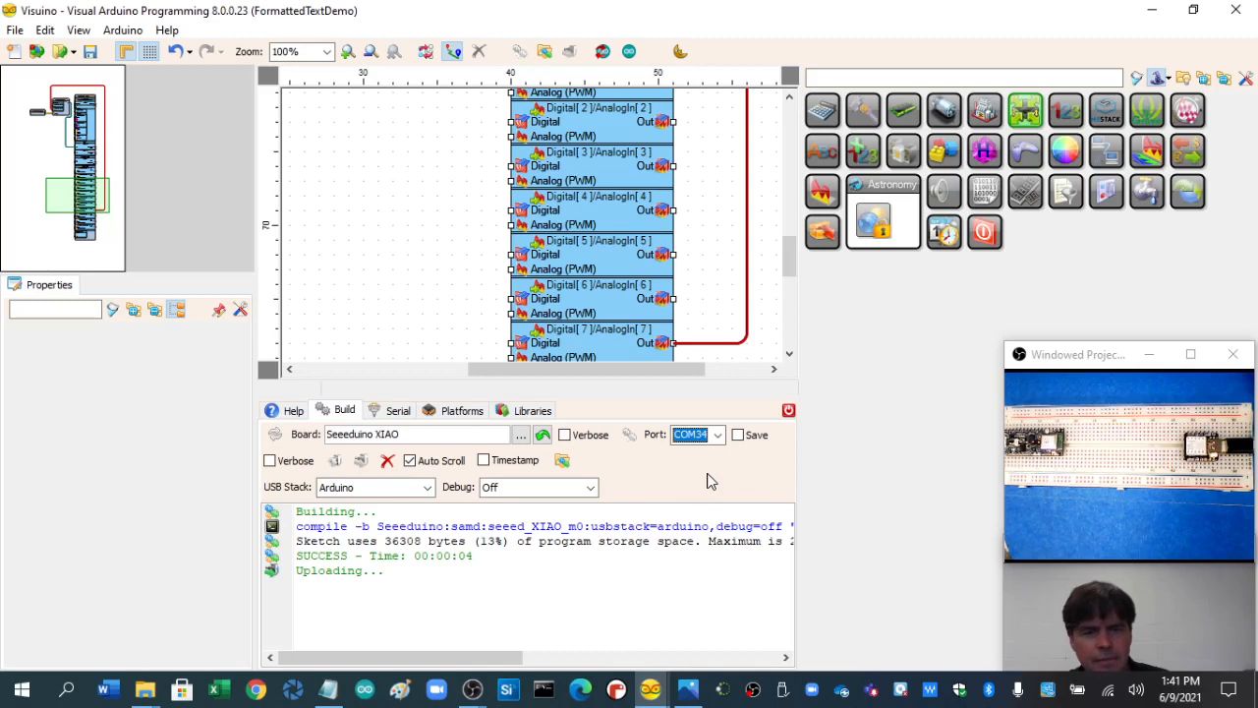
mouse_move(717, 477)
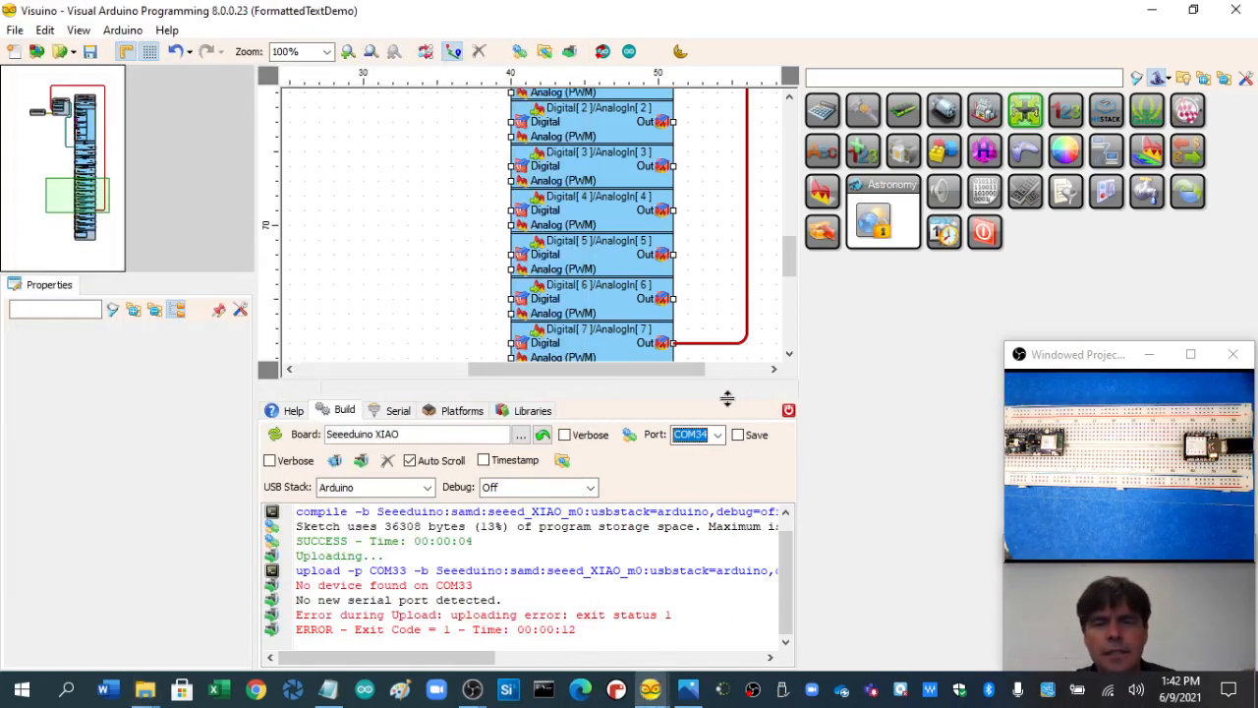
Step: Retry the upload until it succeeds, then bring up the Serial terminal
left_click(719, 434)
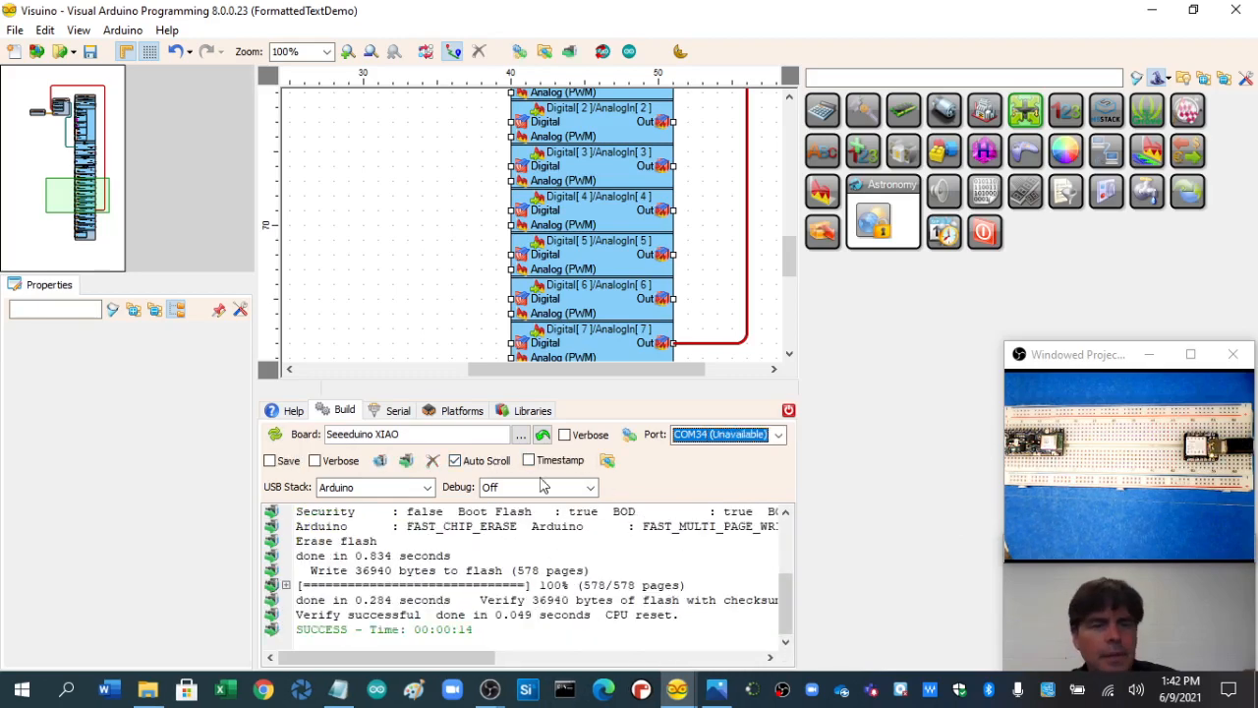
left_click(397, 409)
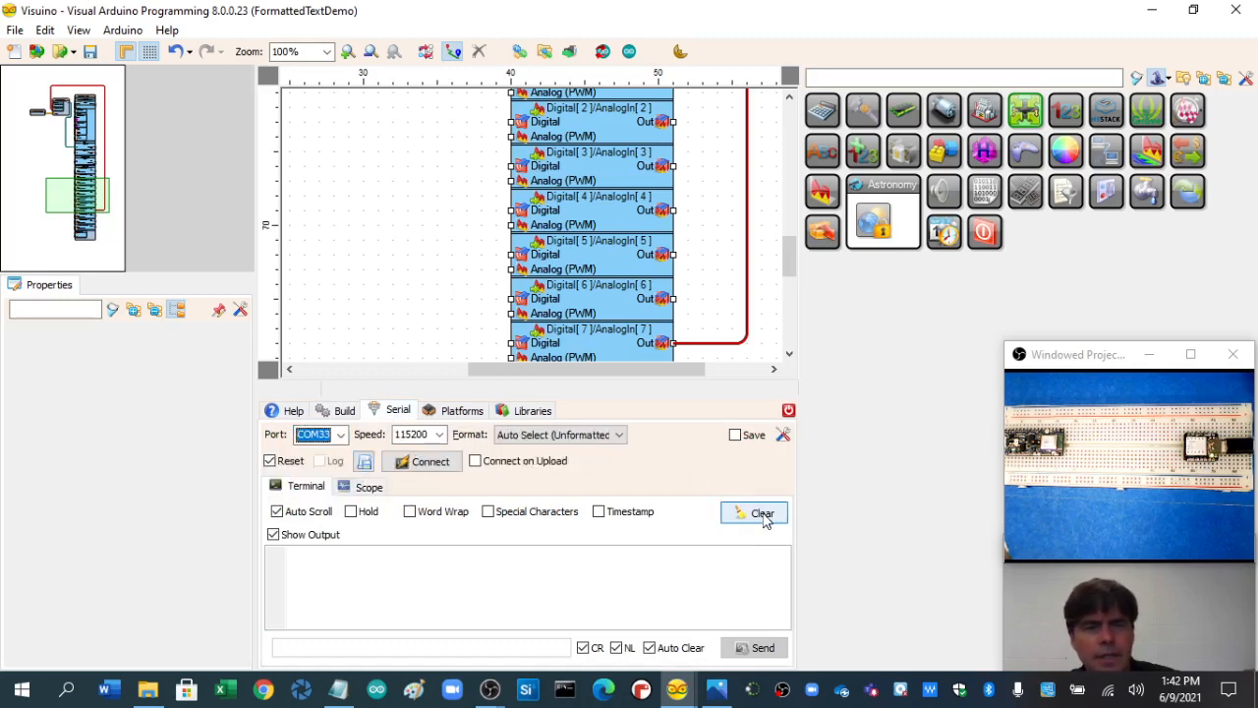
Step: Clear the serial terminal output before viewing the COM33 readings
left_click(421, 461)
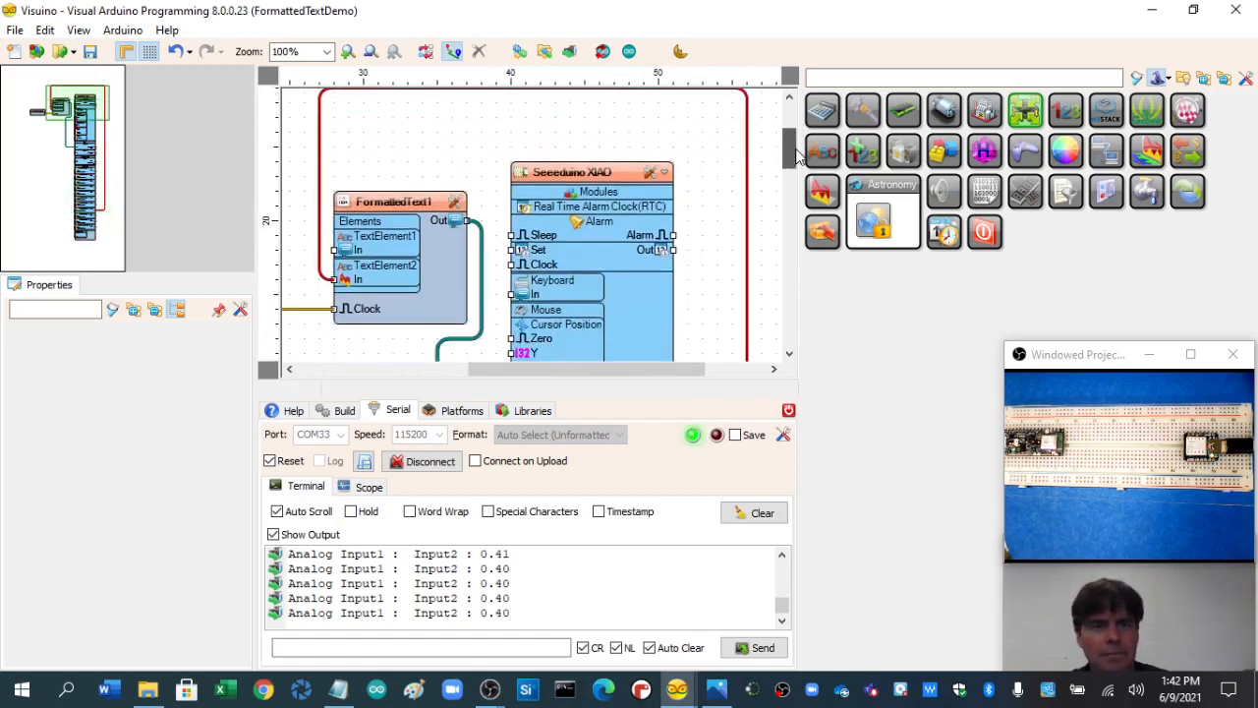
Step: Select FormattedText1 to view its two elements and 'Analog Input1 : %0' template
left_click(393, 202)
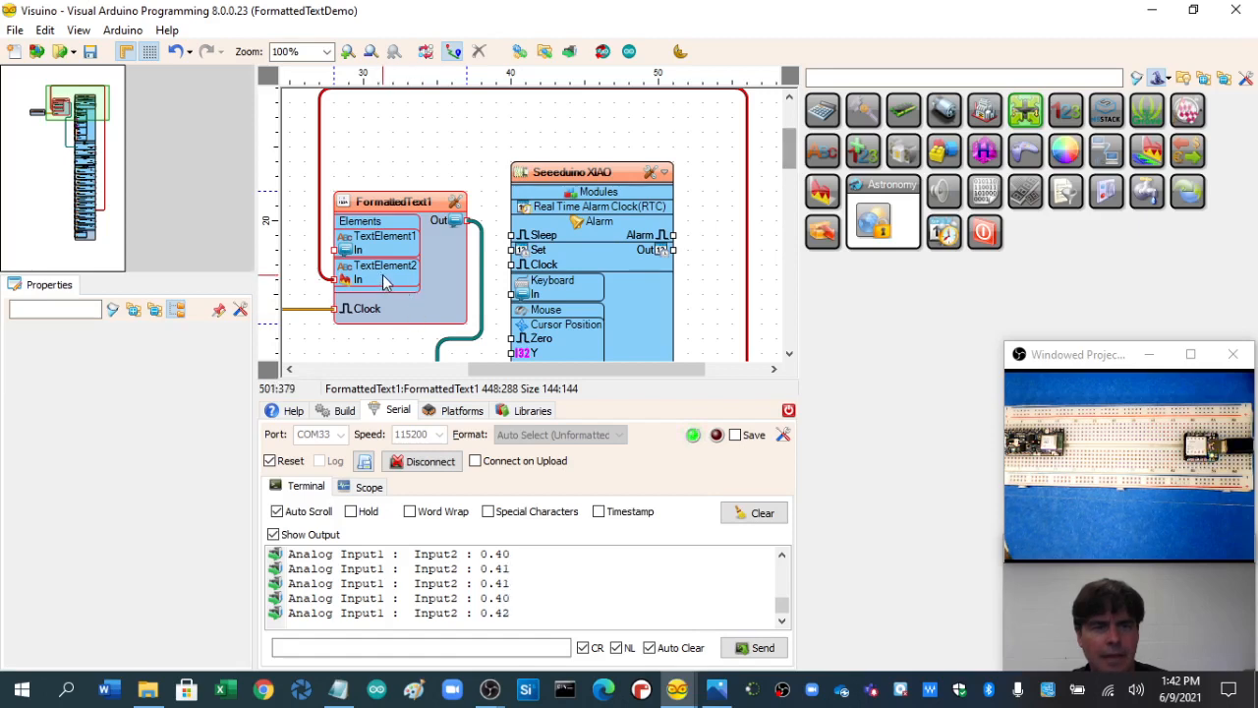
left_click(398, 200)
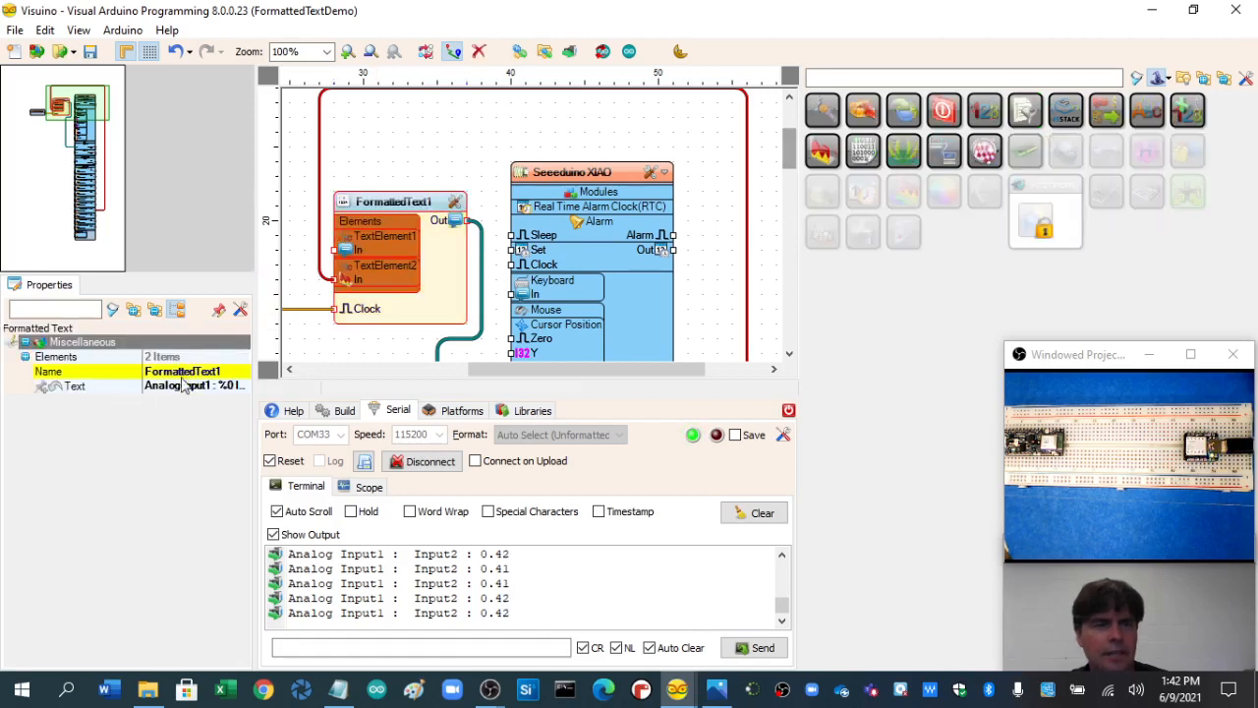